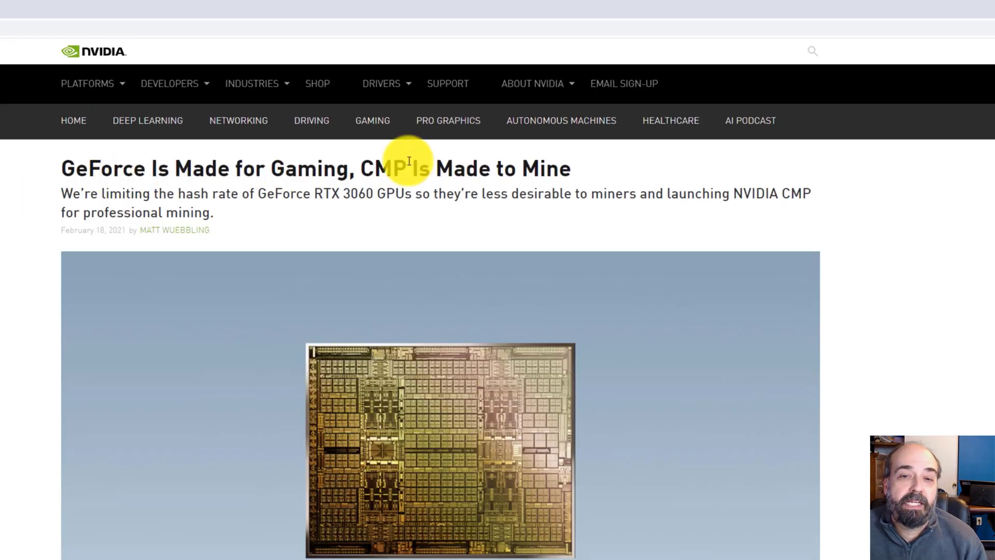
mouse_move(447, 175)
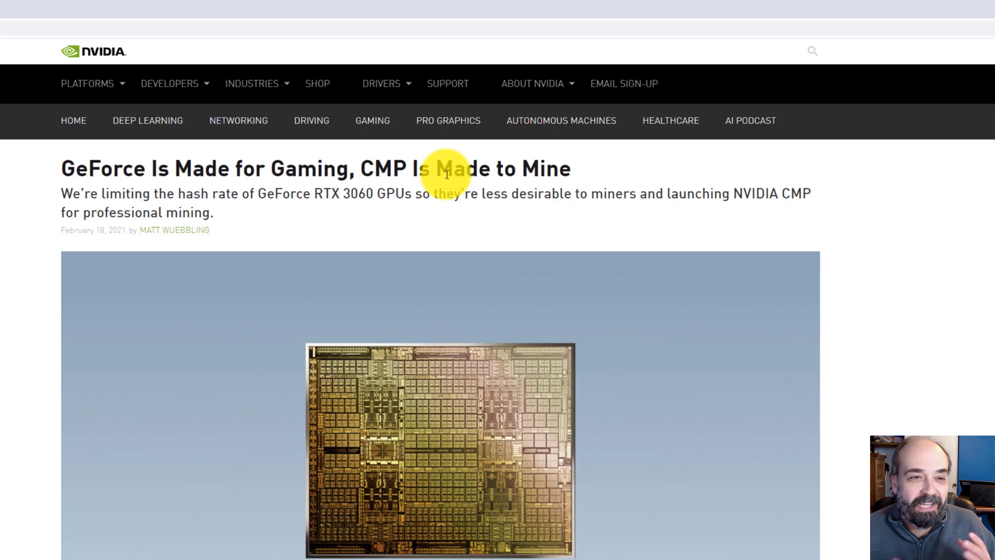
mouse_move(224, 160)
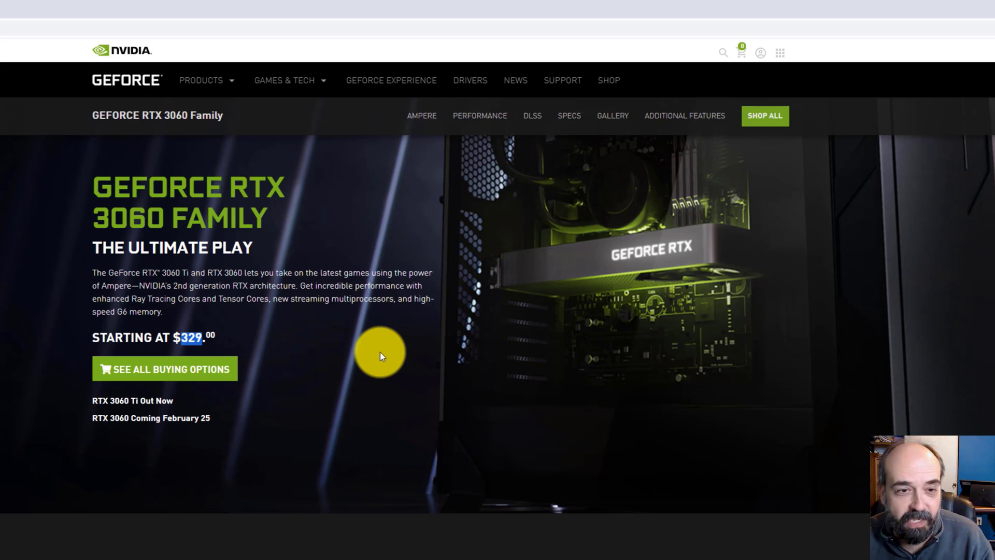
mouse_move(380, 358)
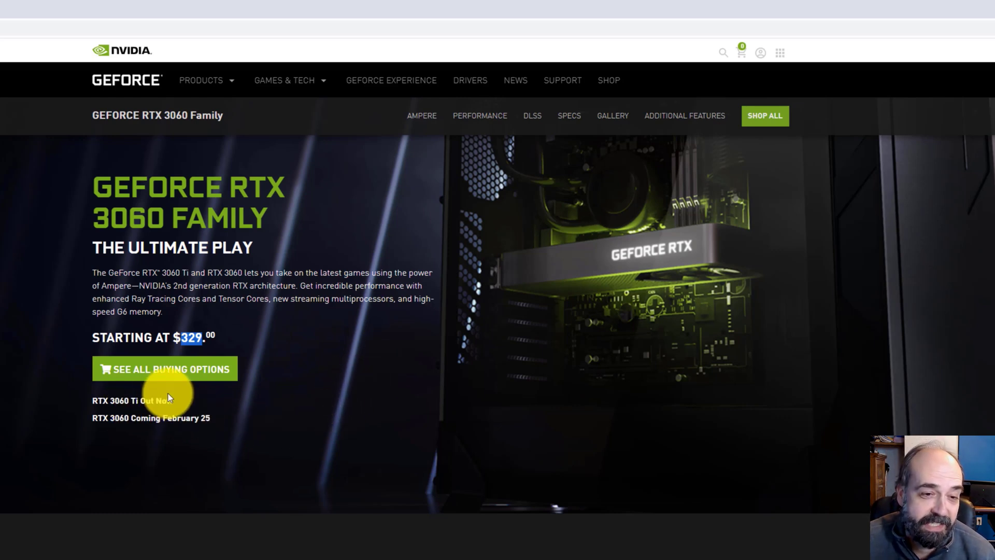
mouse_move(342, 379)
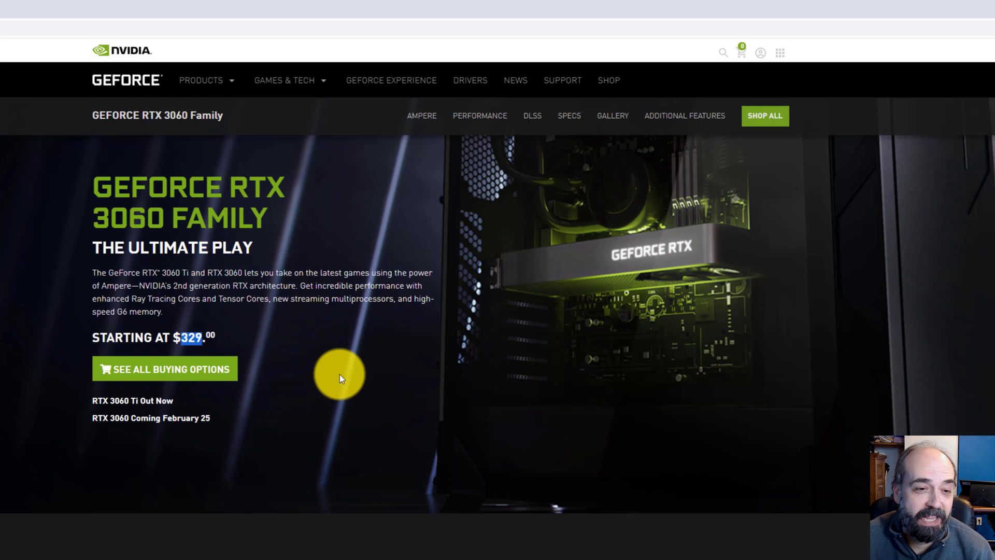
mouse_move(243, 409)
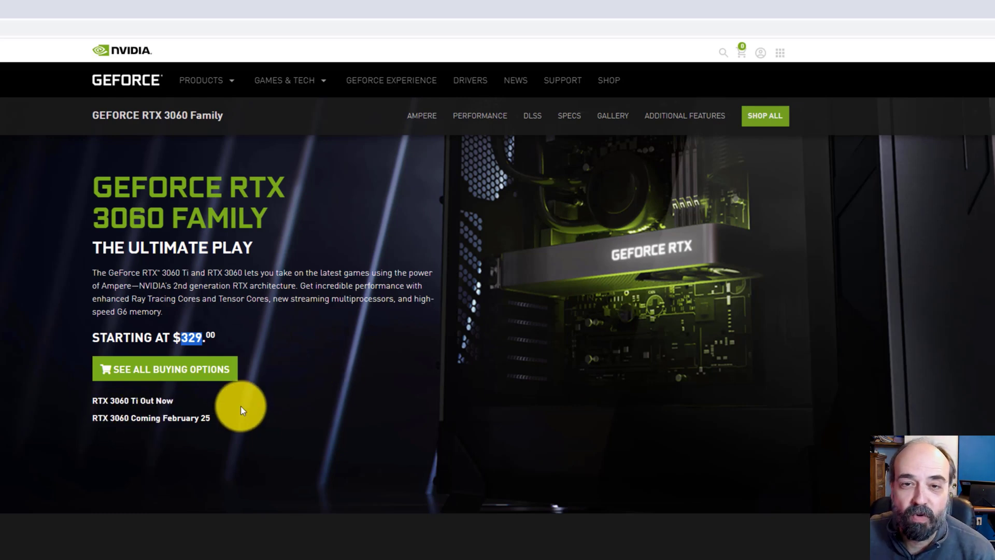
mouse_move(511, 240)
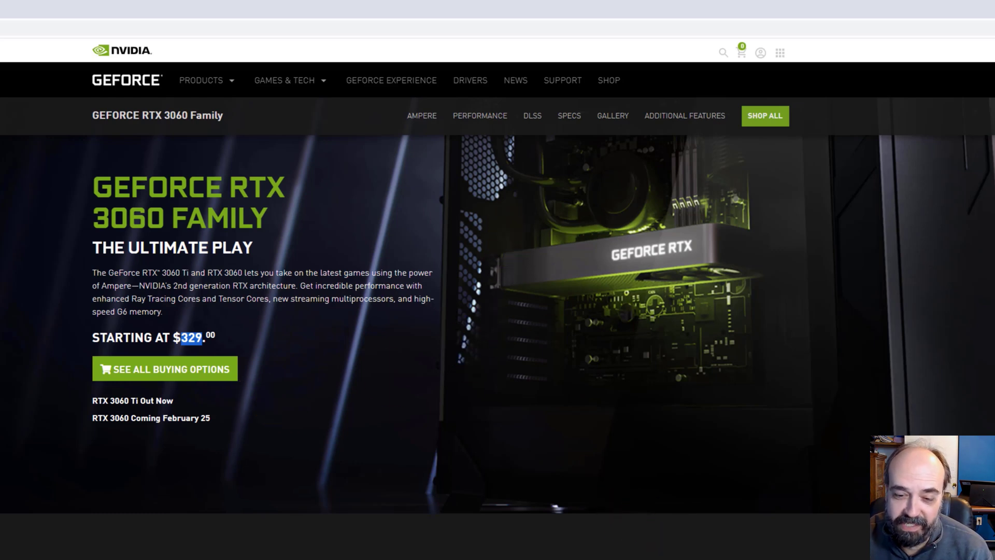
Jump to the RTX 3060 Family page's specs table comparing RTX 3060 Ti and RTX 3060.
left_click(653, 303)
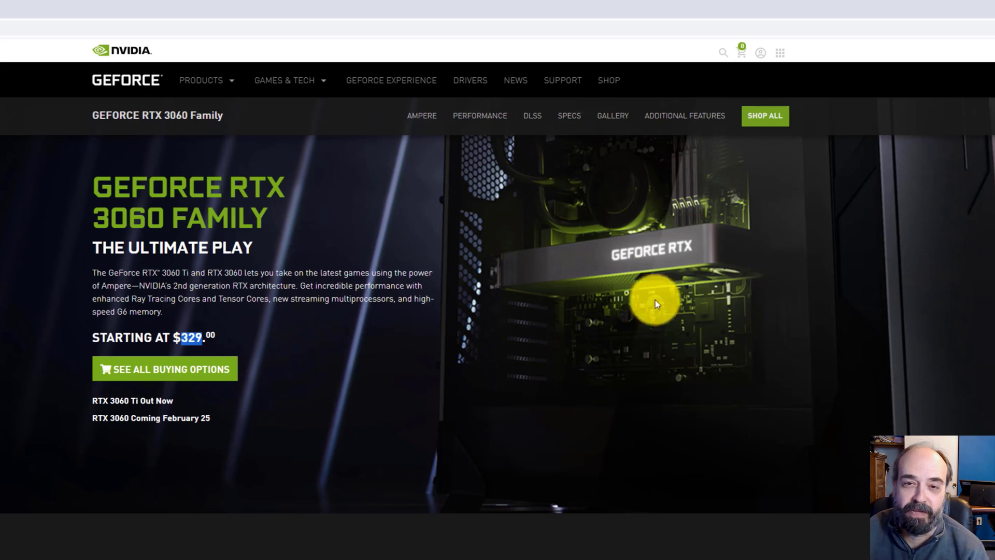
mouse_move(596, 205)
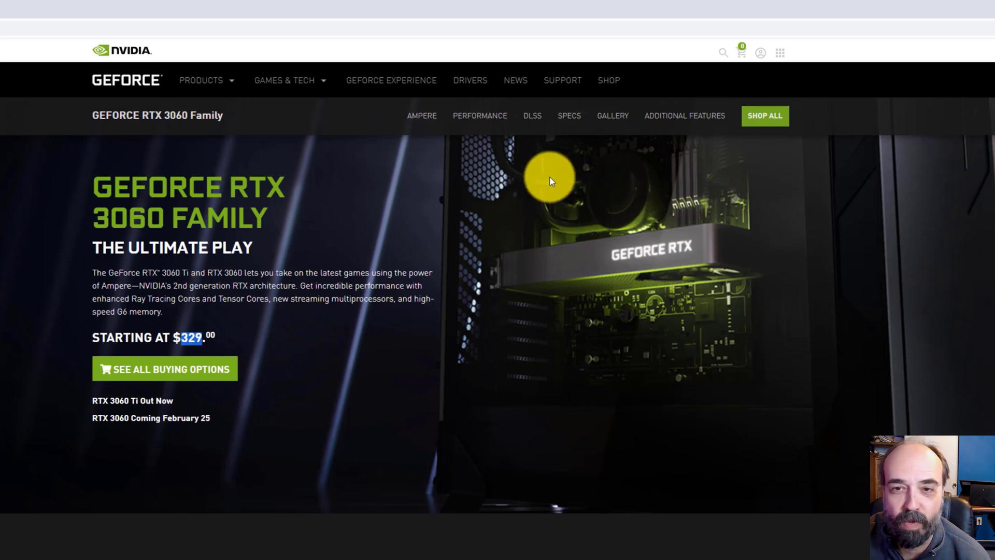
left_click(569, 116)
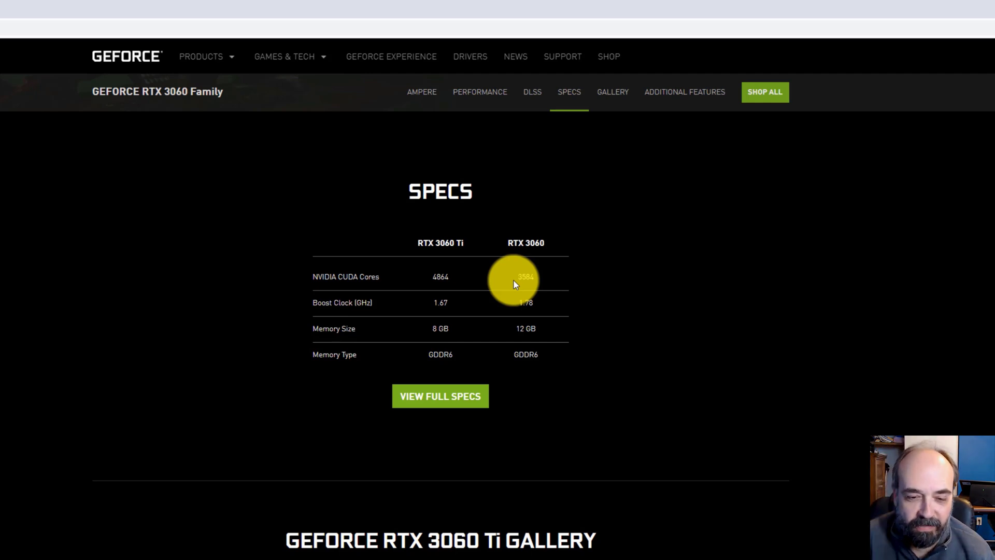
scroll("down", 3)
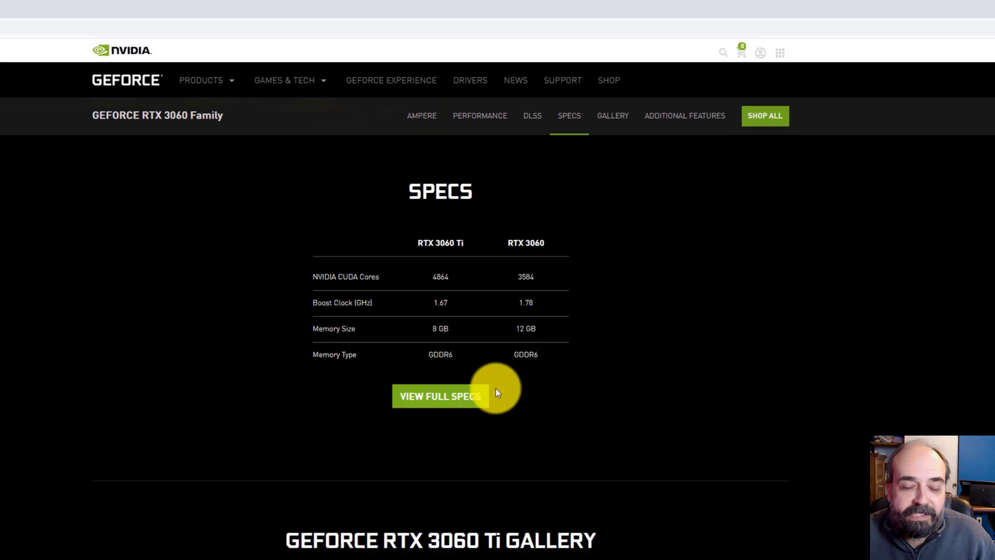
mouse_move(569, 387)
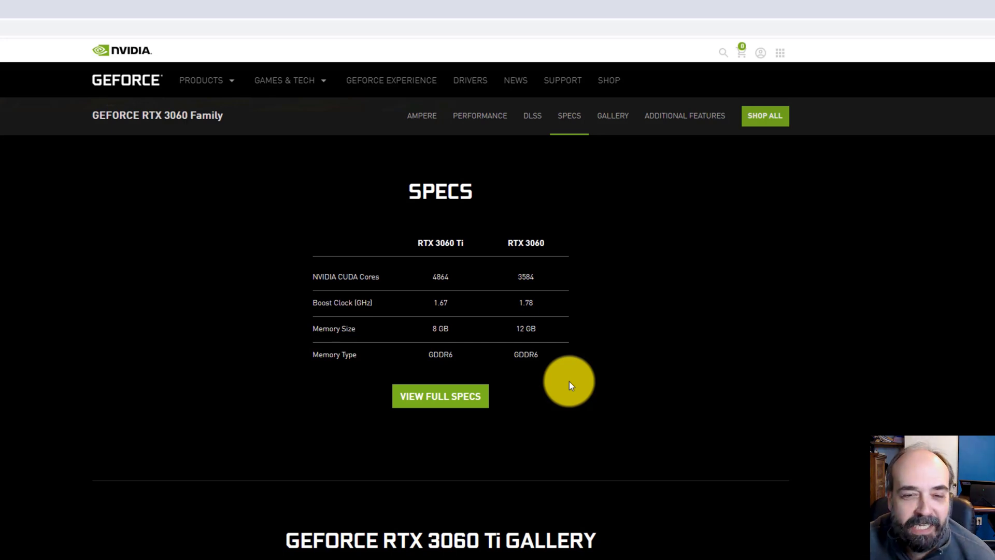
mouse_move(500, 351)
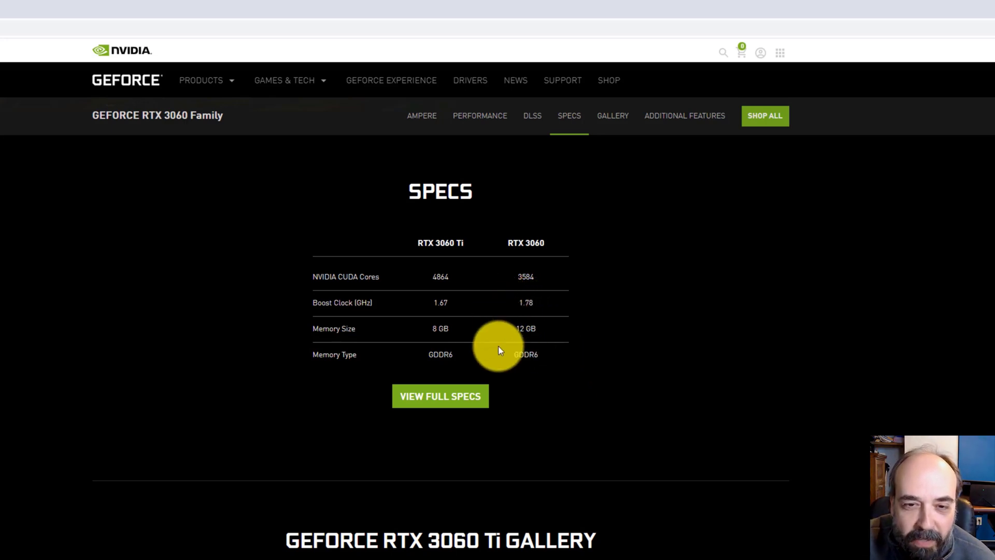
double_click(526, 328)
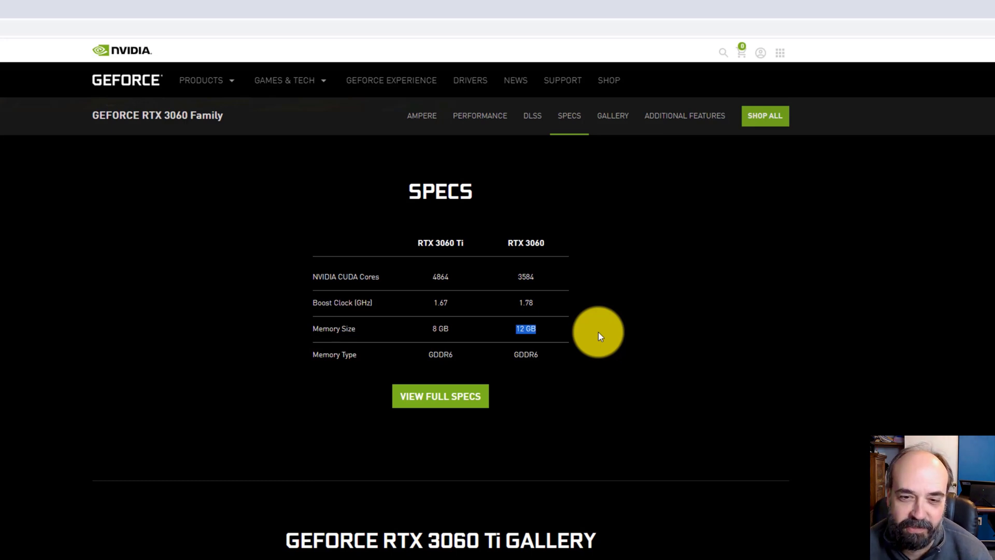
mouse_move(523, 328)
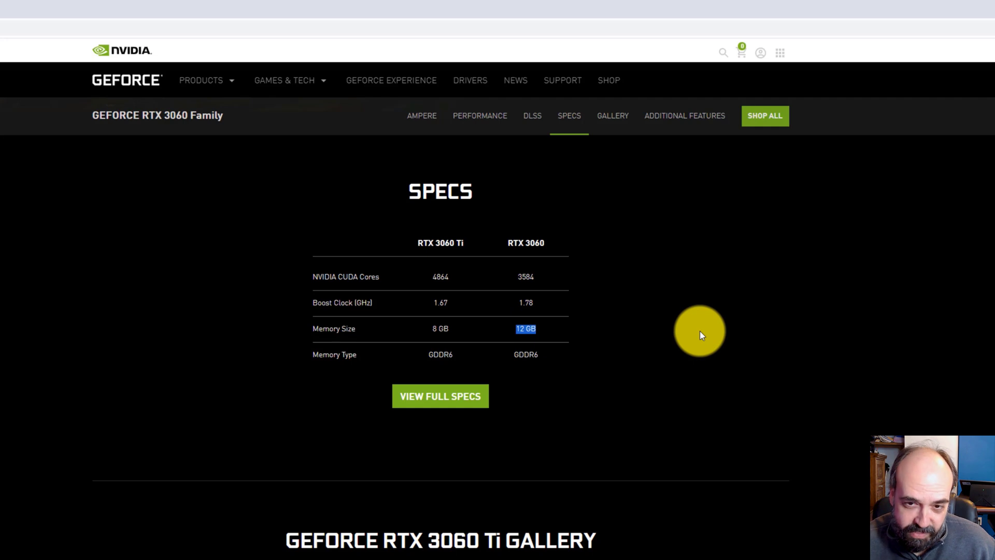
mouse_move(698, 335)
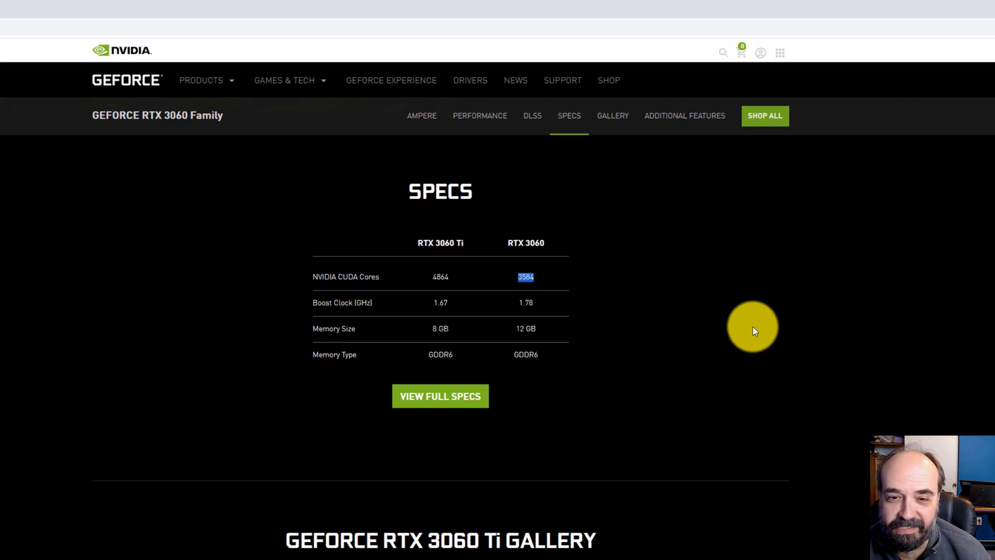
mouse_move(555, 247)
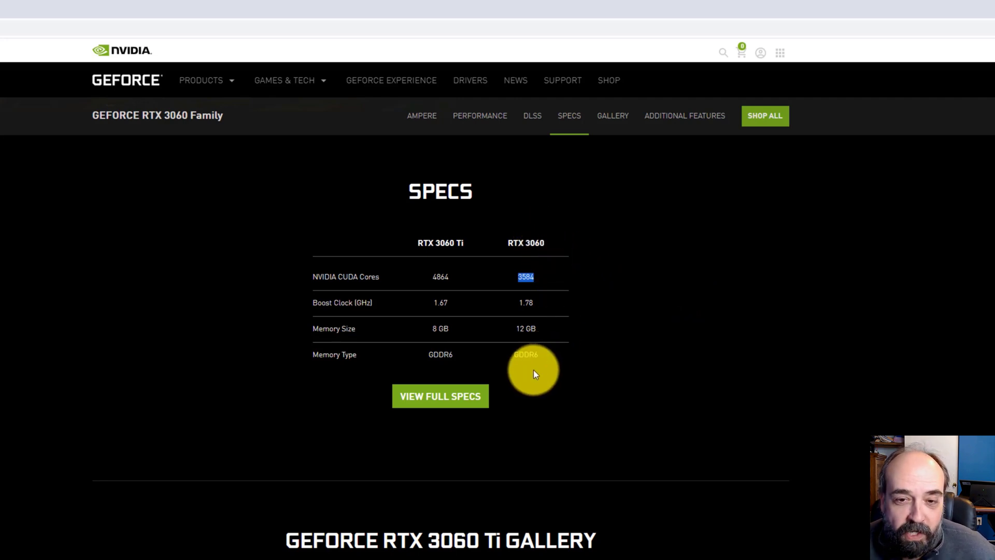
mouse_move(573, 302)
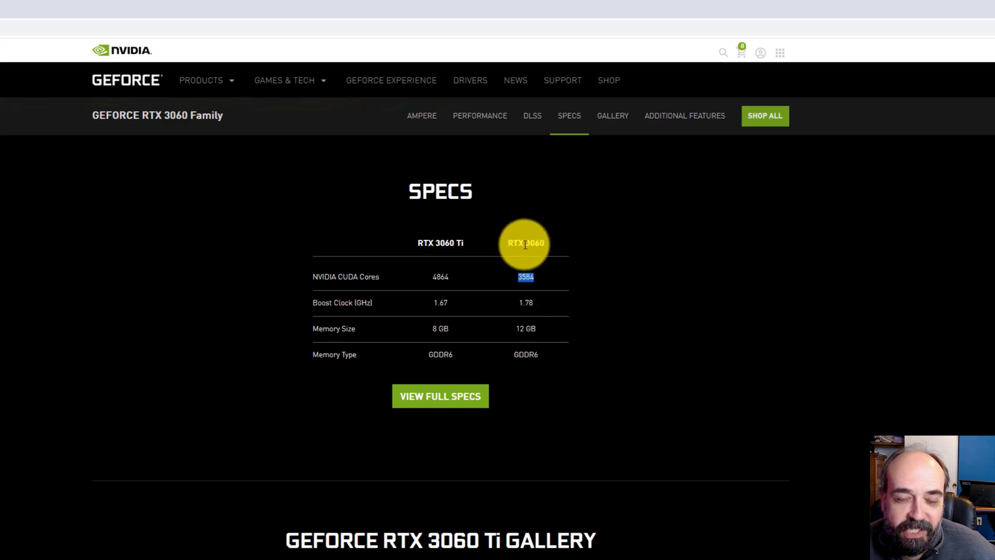
mouse_move(527, 376)
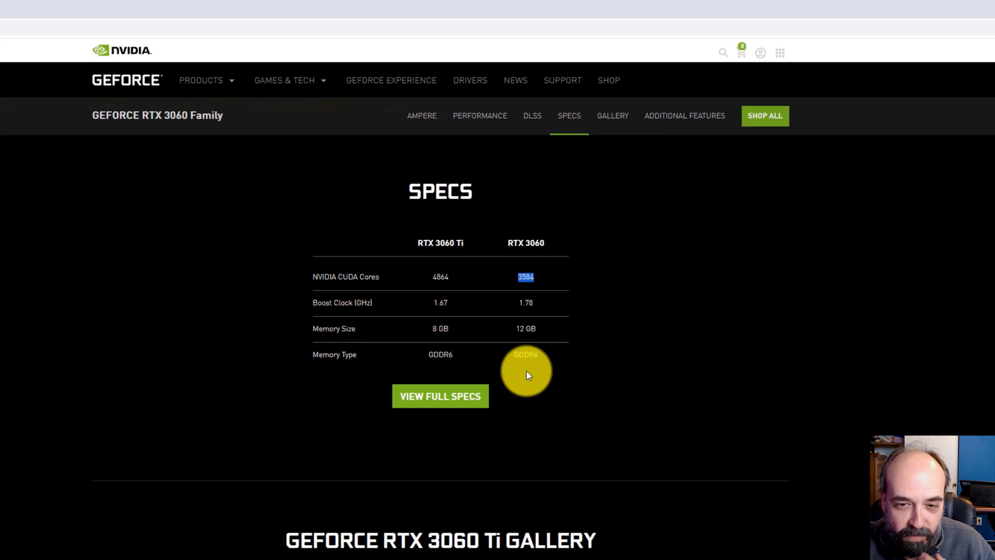
mouse_move(199, 242)
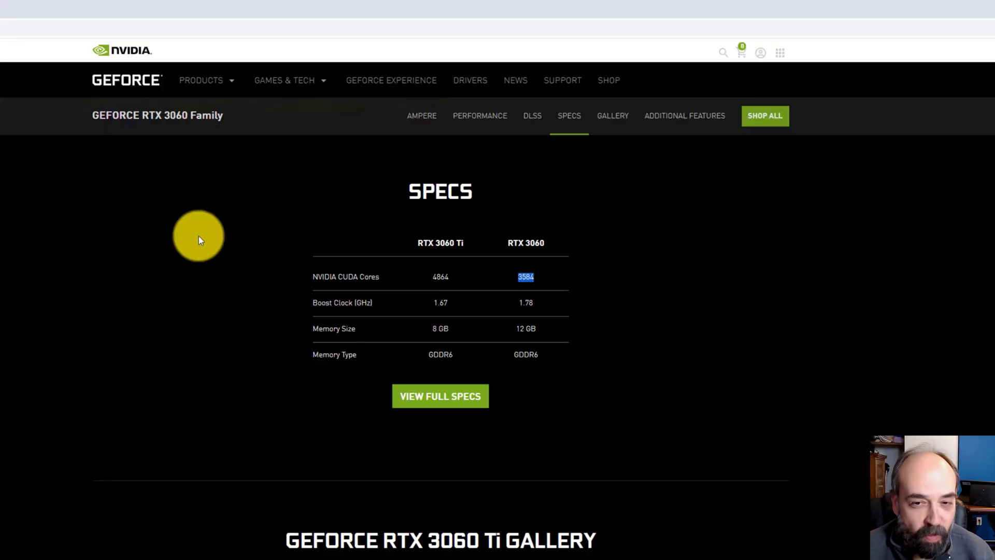
mouse_move(519, 328)
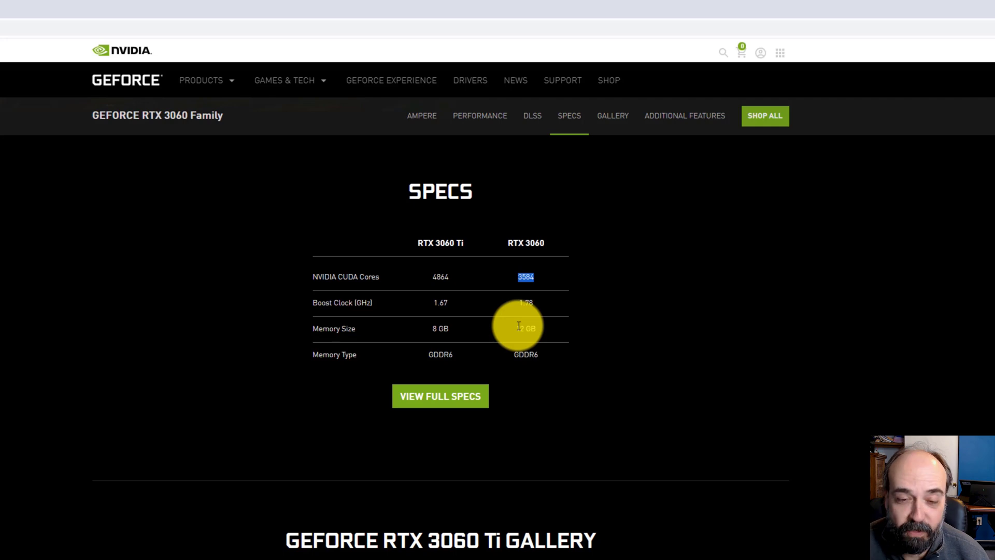
mouse_move(583, 341)
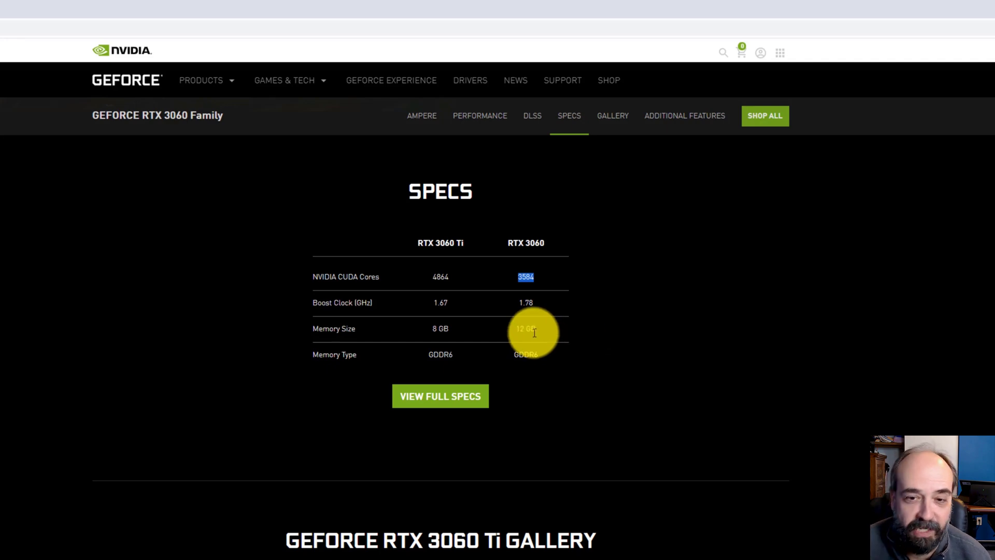
mouse_move(582, 302)
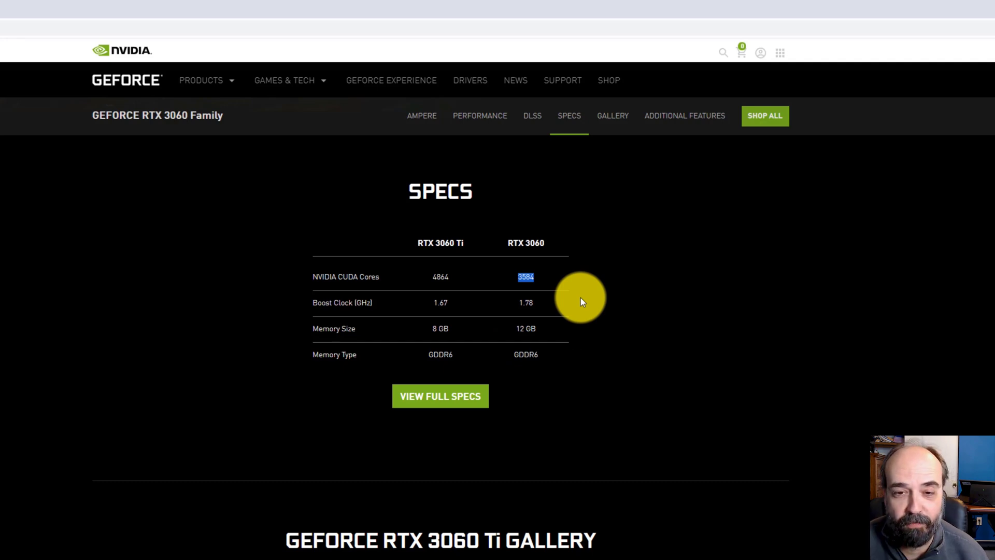
mouse_move(547, 281)
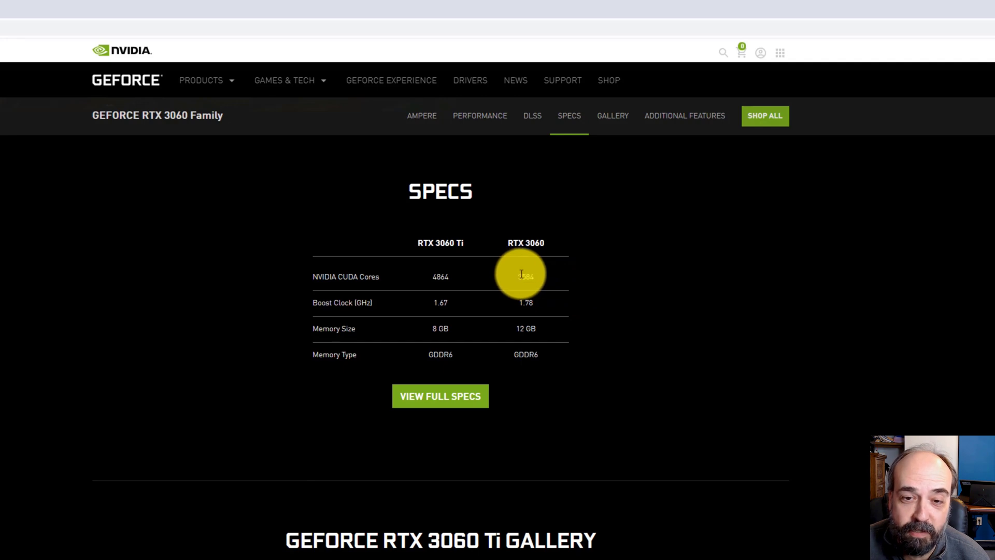
double_click(526, 277)
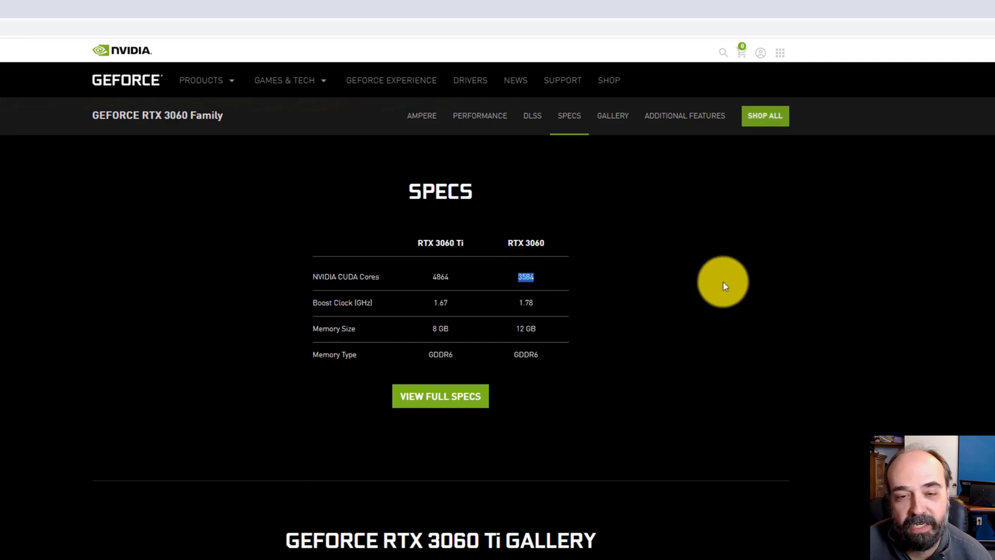